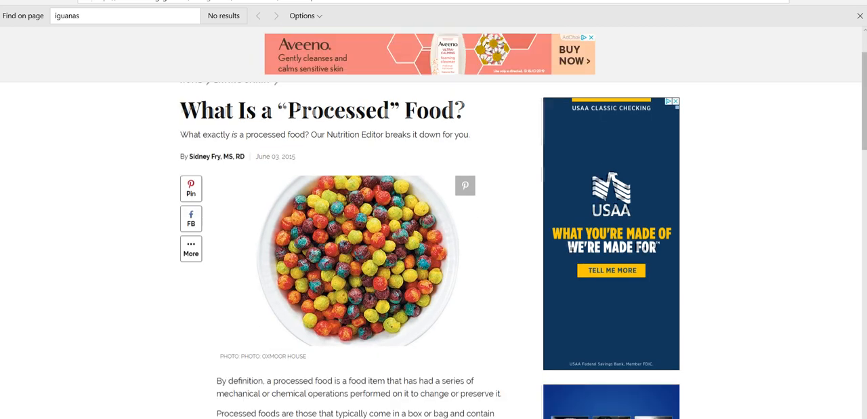
Scroll the image results and open the Tsukiji Fish Market photo from 20yearshence.com.
scroll("down", 3)
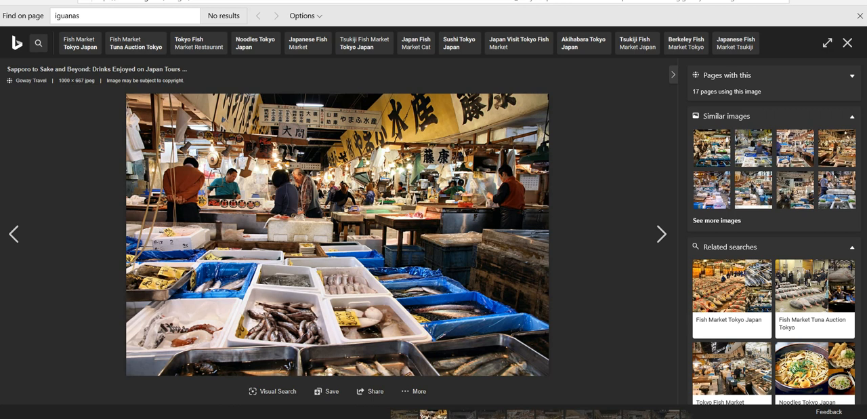
left_click(661, 233)
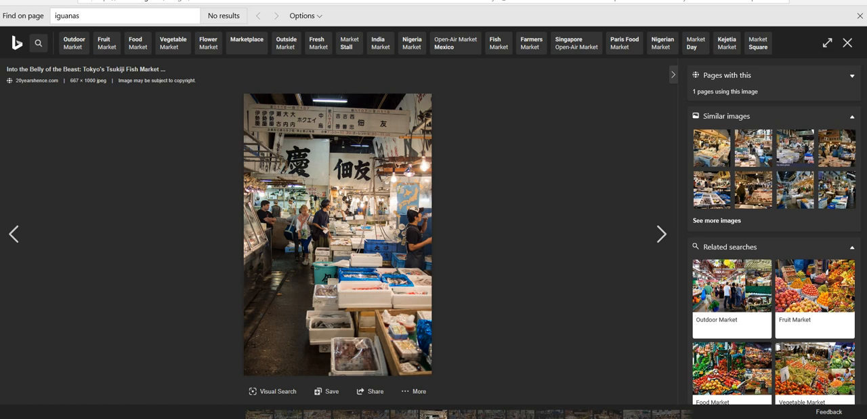
Advance the viewer to the wmcrocks.com gem show photo of mineral trays.
left_click(662, 234)
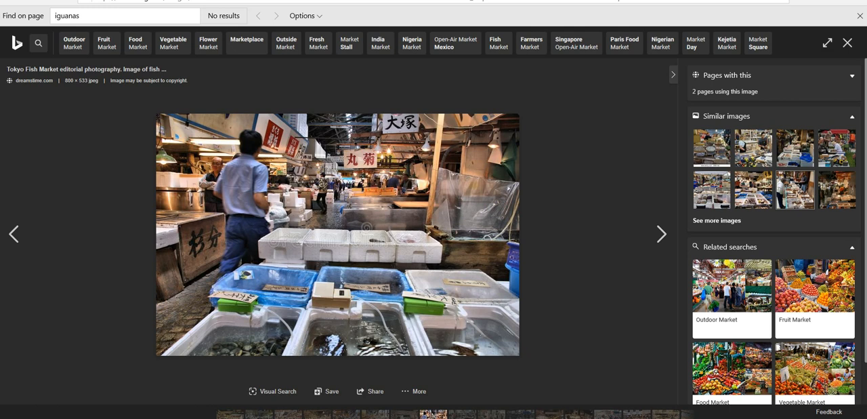
left_click(662, 234)
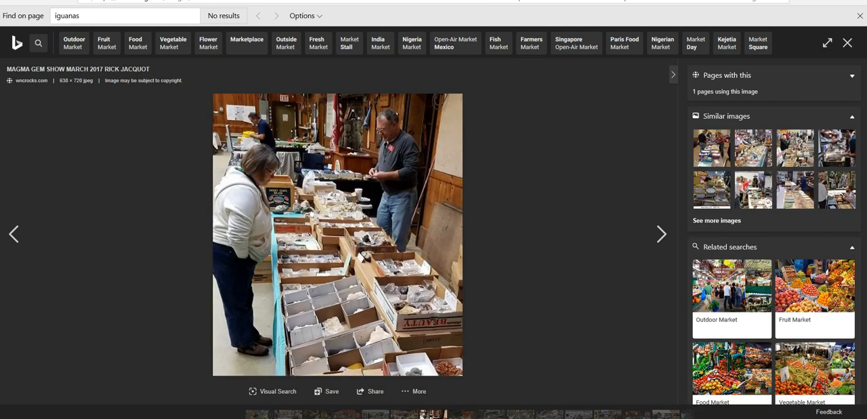